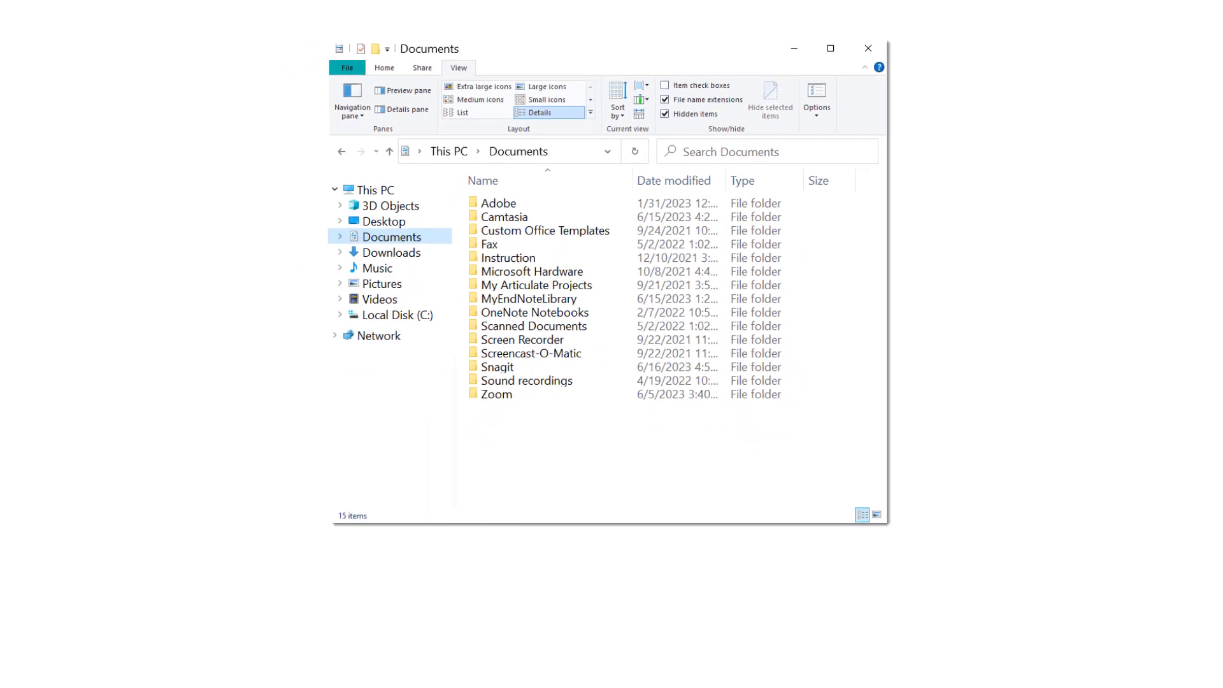
Step: Copy the MyEndNoteLibrary folder in Documents as a library backup
right_click(528, 274)
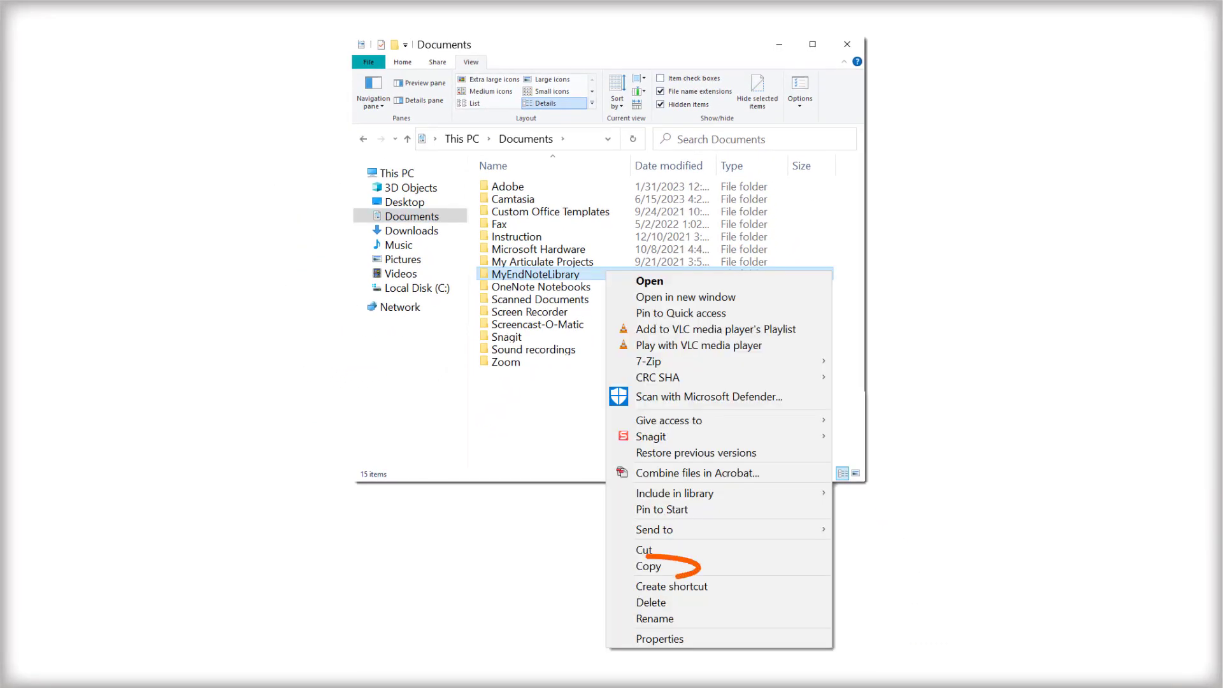
click(647, 565)
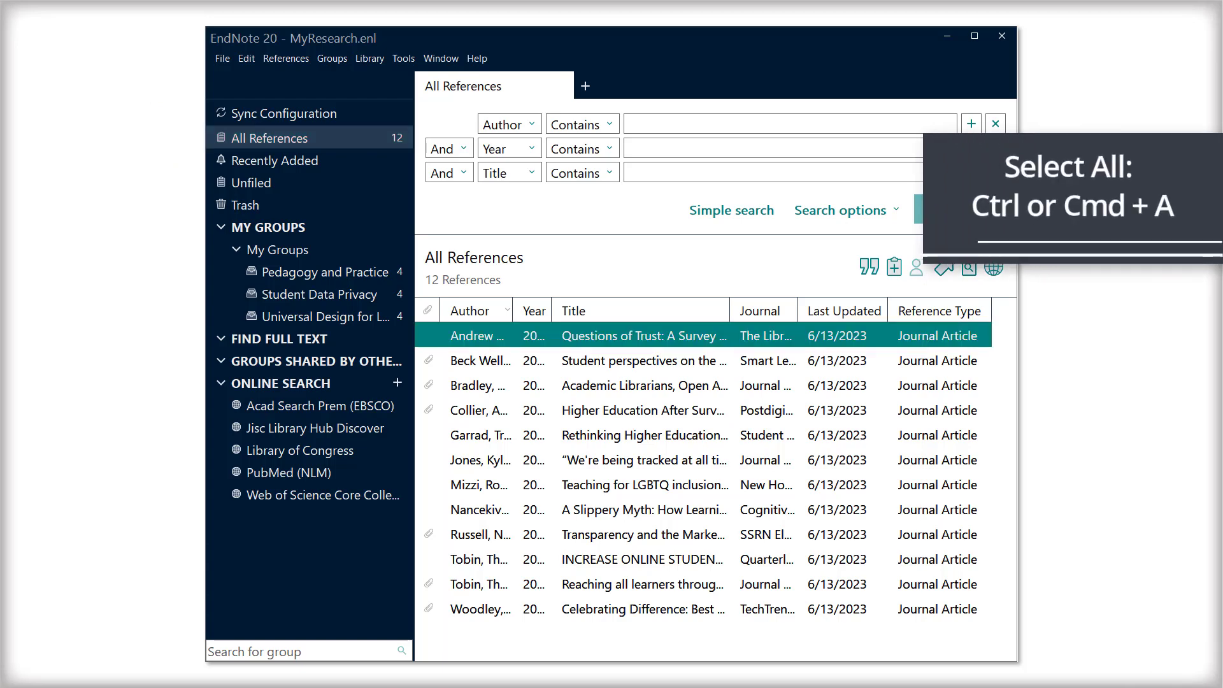
Step: Convert the Figure fields of all 12 references to file attachments and confirm
click(285, 59)
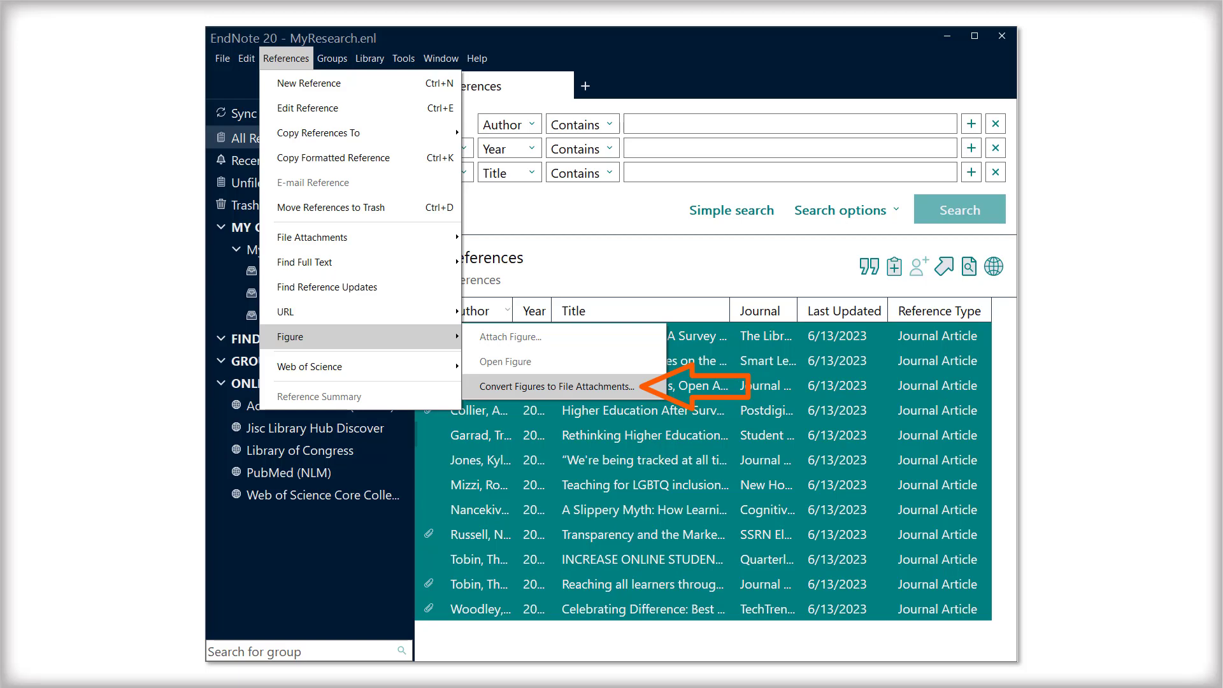
click(555, 385)
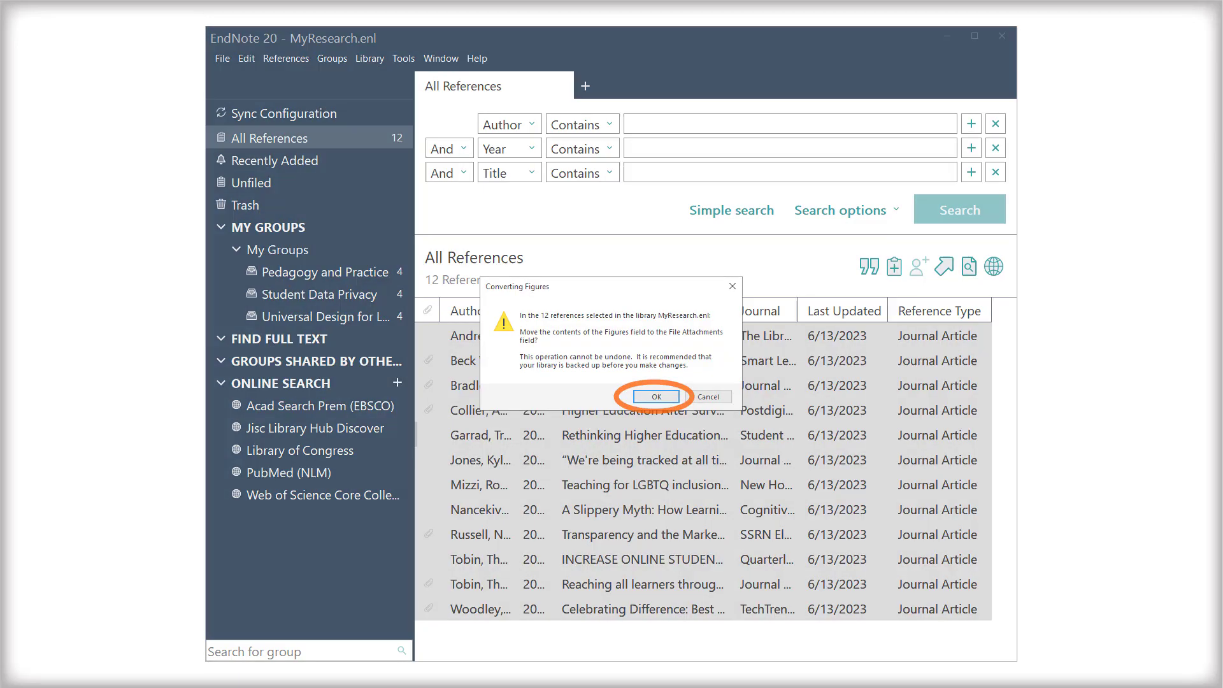
click(656, 397)
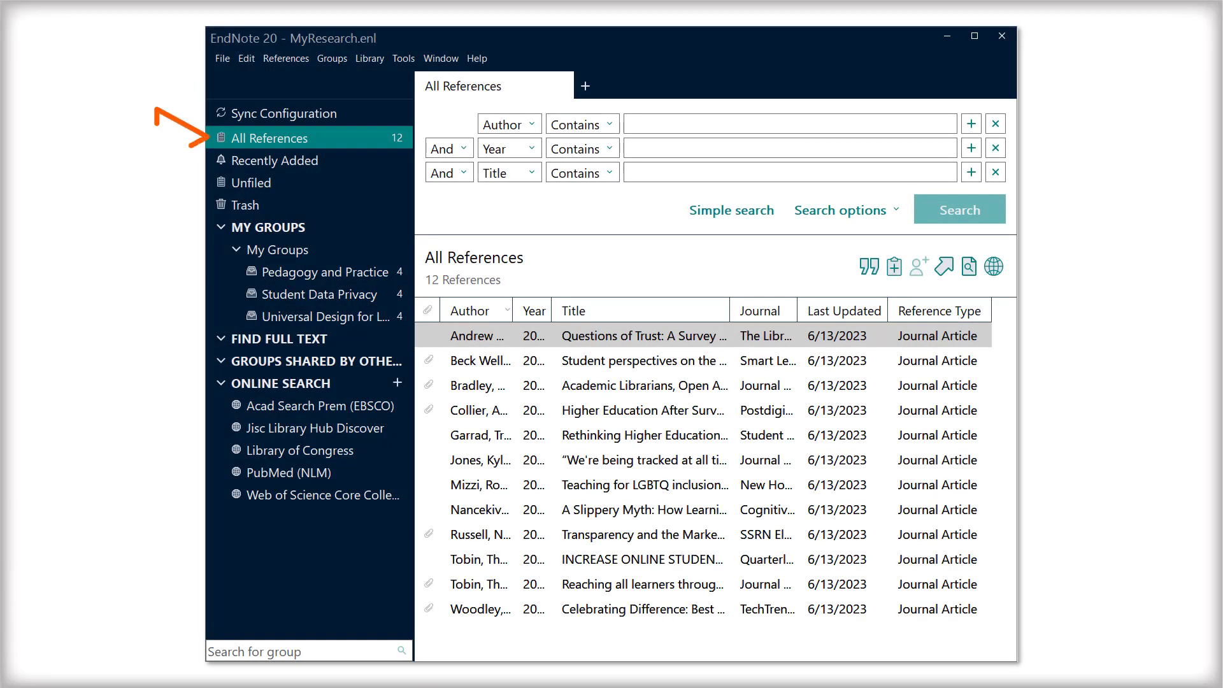
click(278, 250)
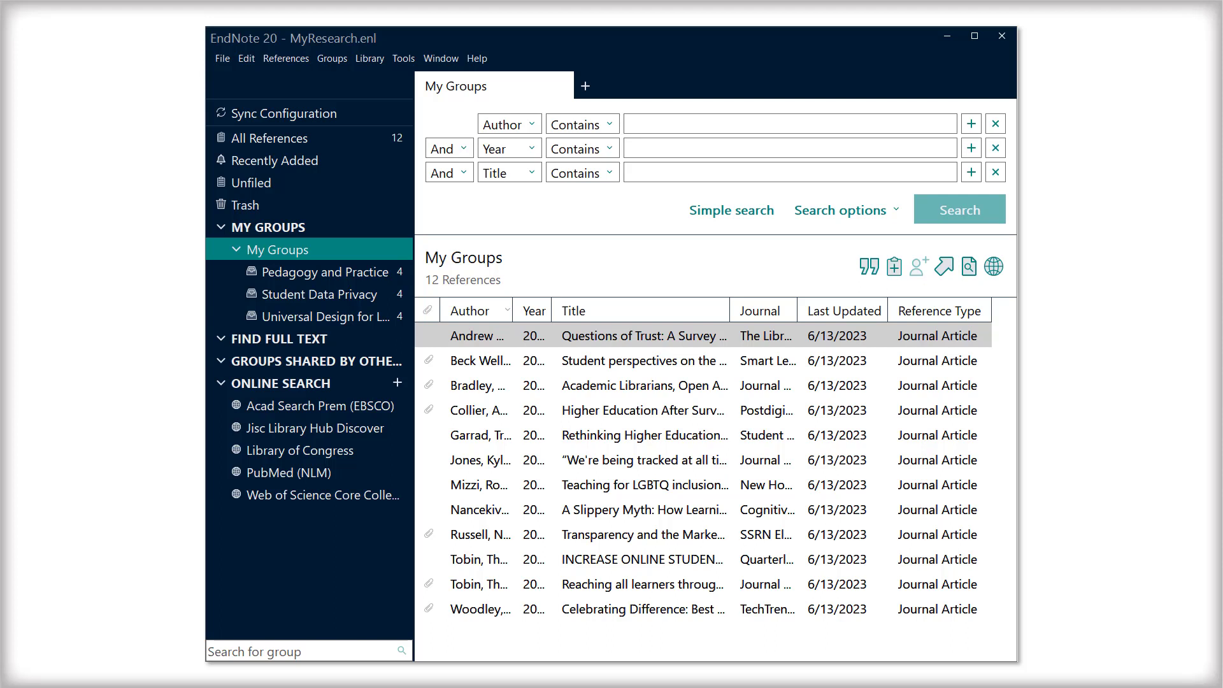
click(269, 138)
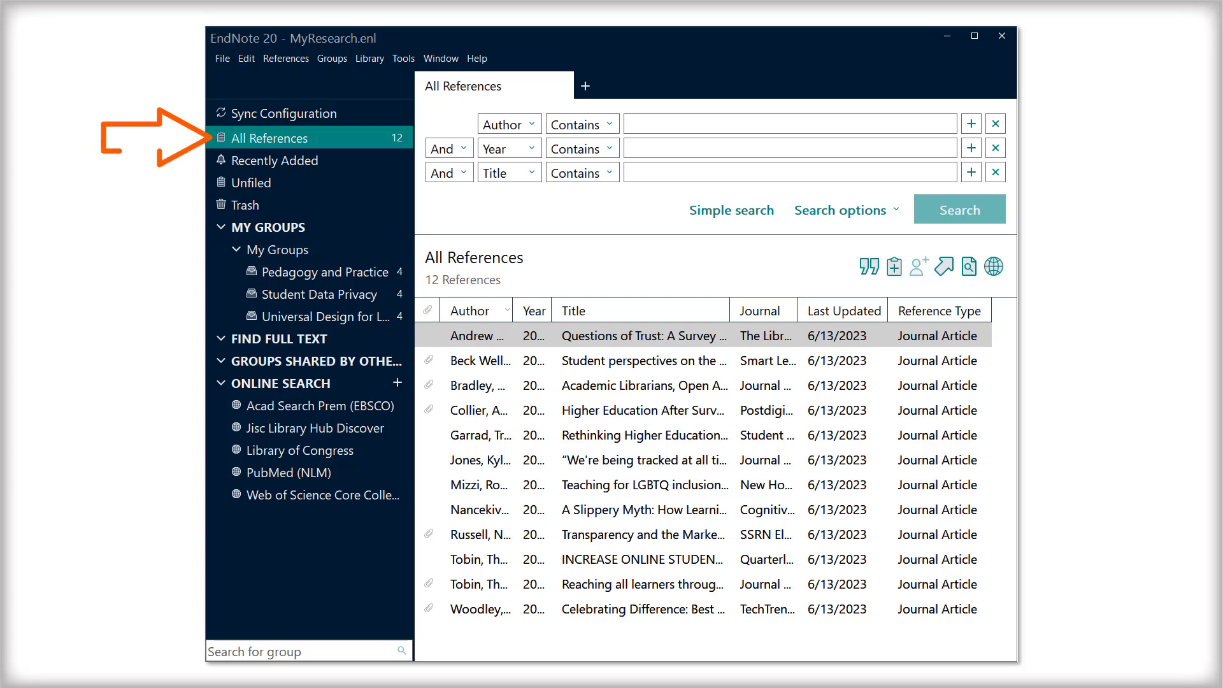
click(331, 316)
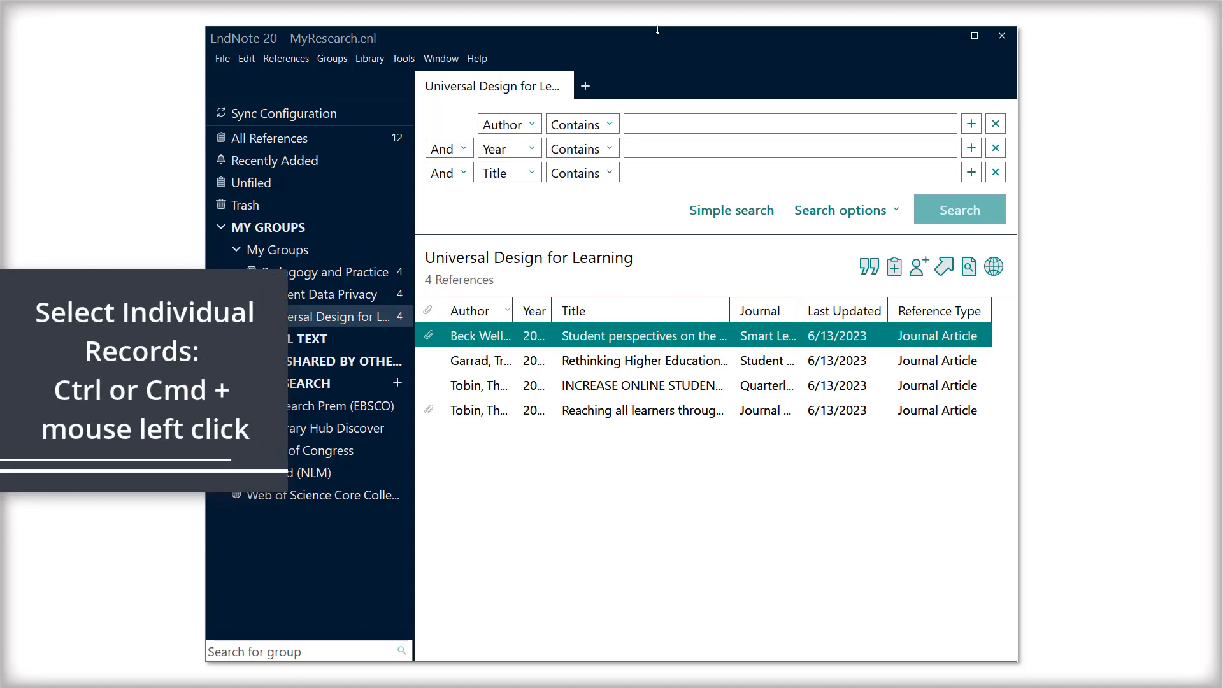
click(641, 385)
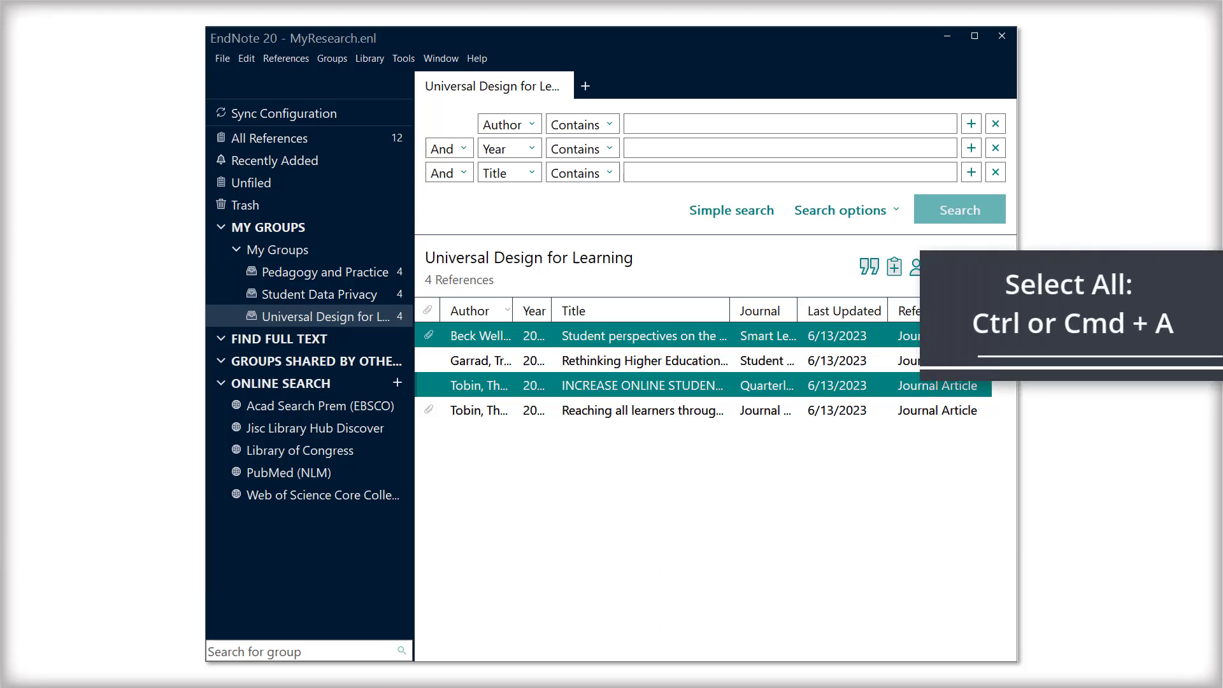
key(Ctrl+A)
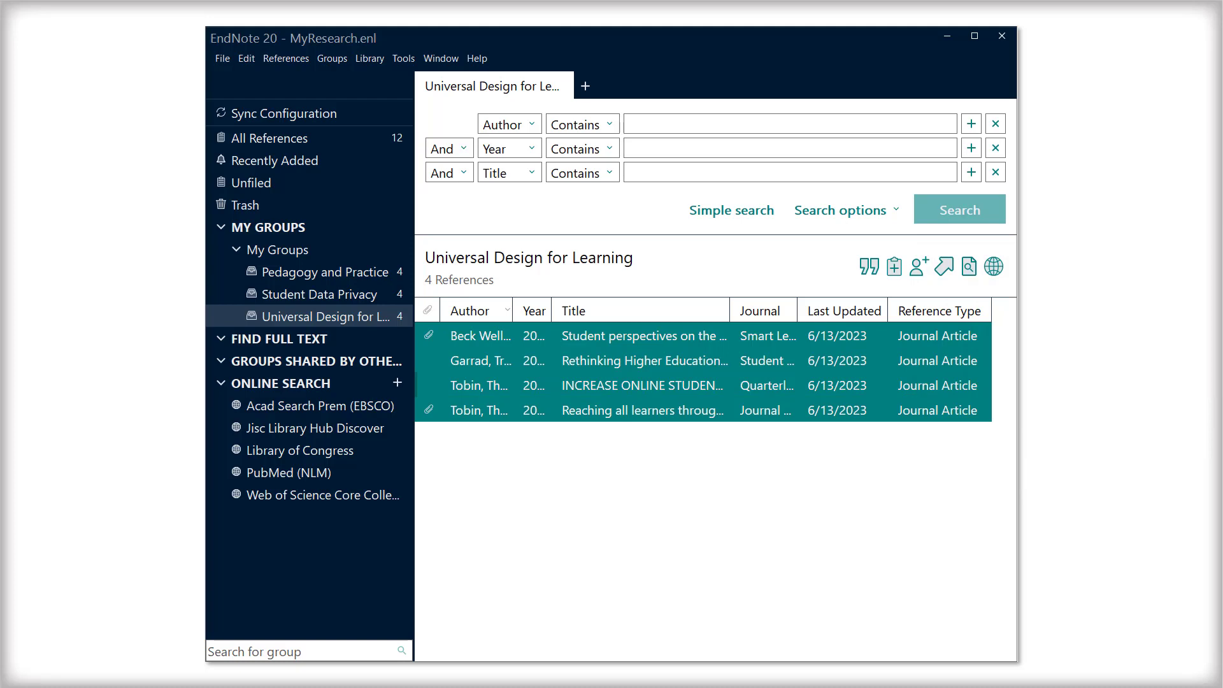
click(269, 138)
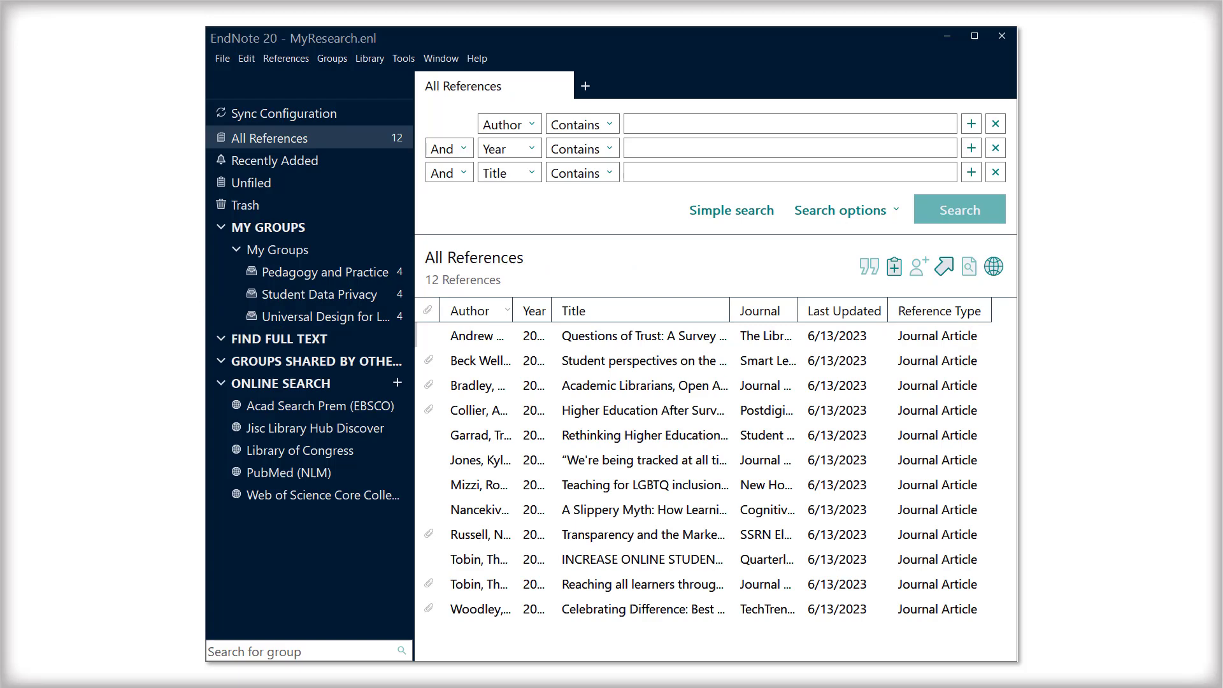
Step: Start exporting the library into MyResearch.Data under the name AllReferences.xml
click(221, 59)
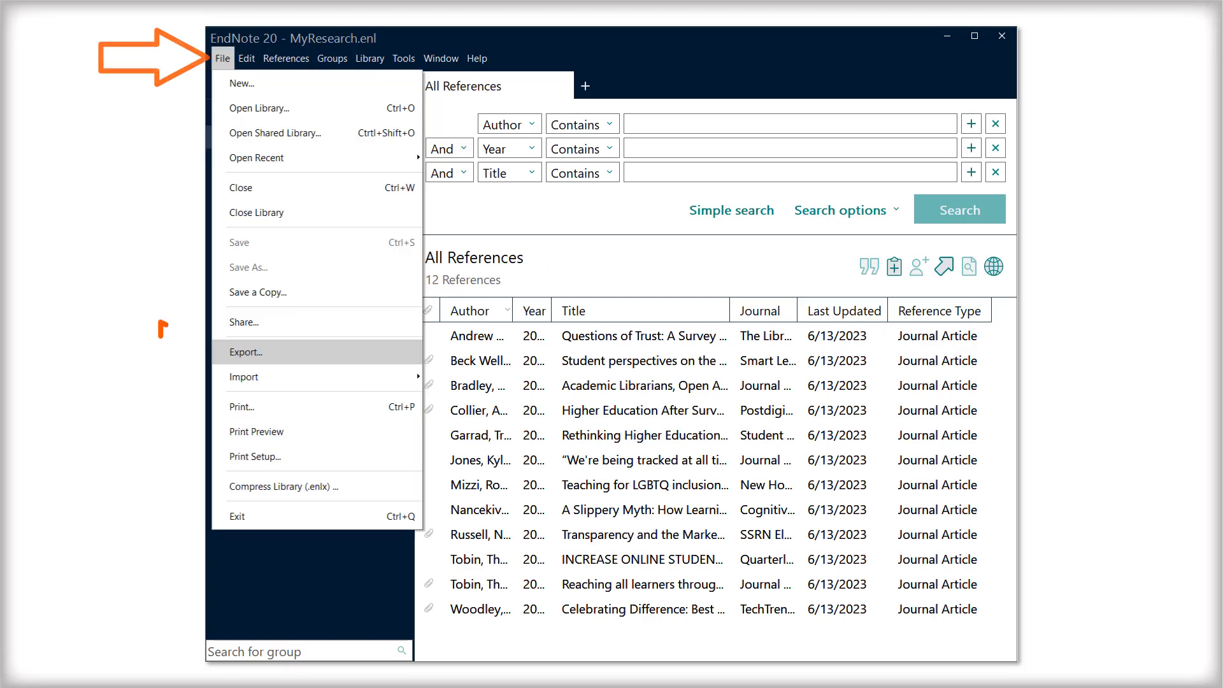
click(245, 351)
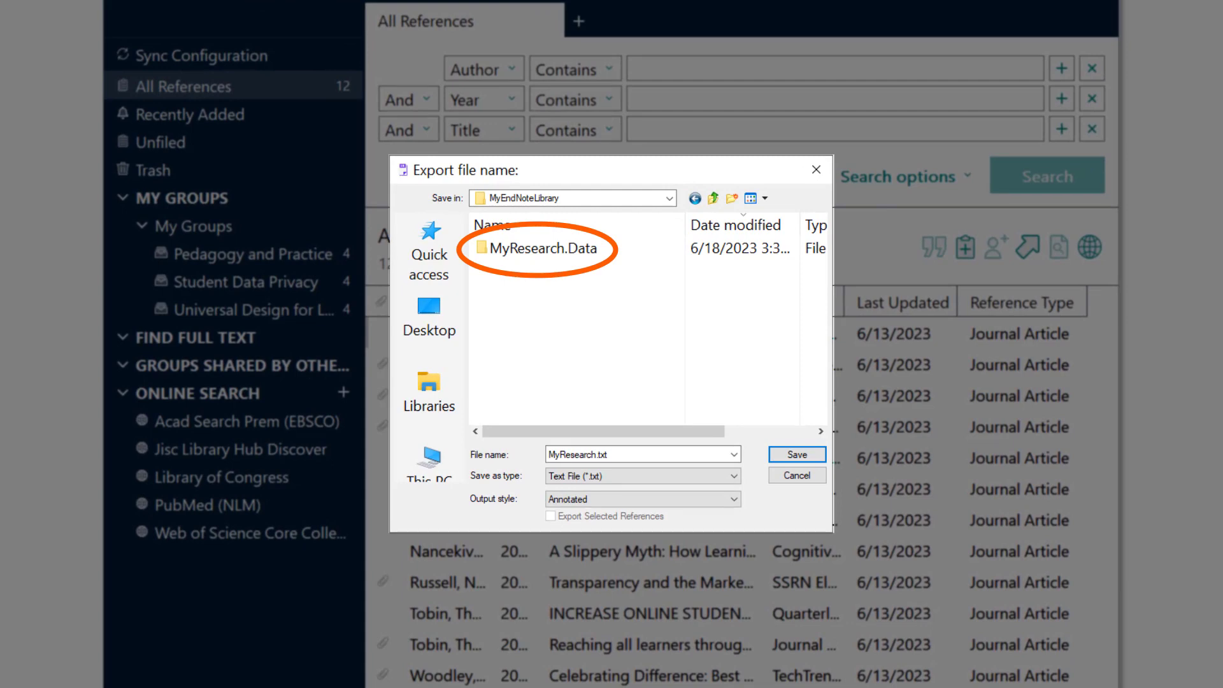
double_click(536, 247)
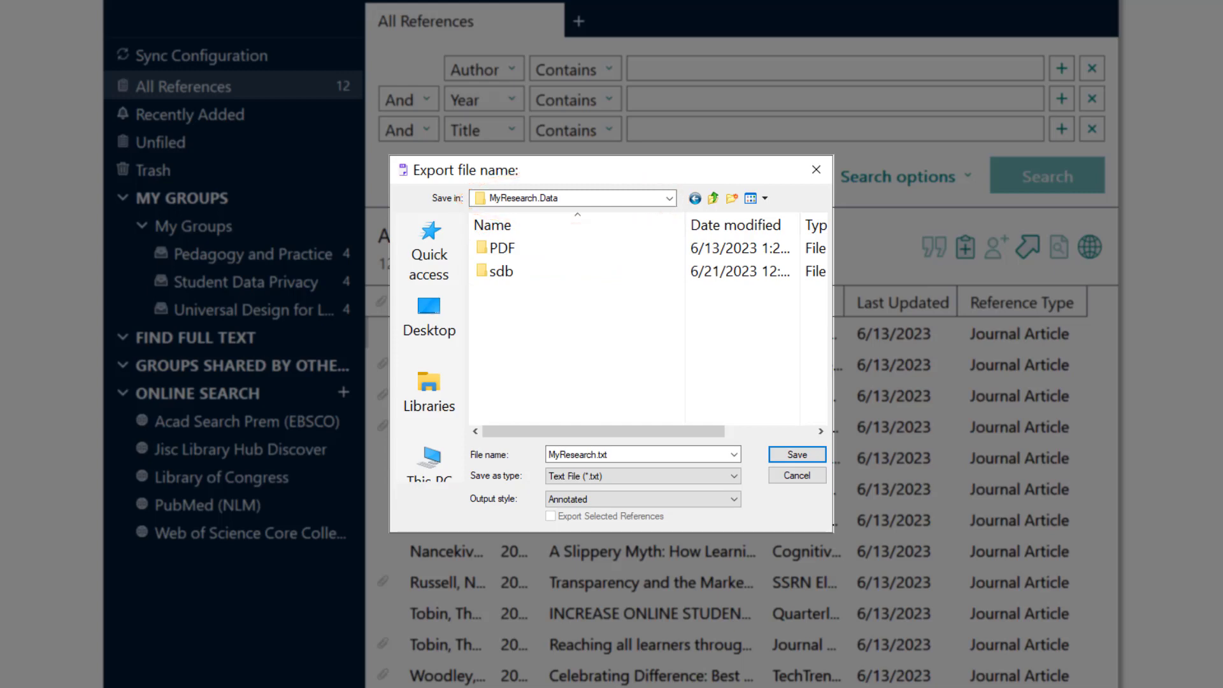
click(636, 454)
text(AllReferences.xml)
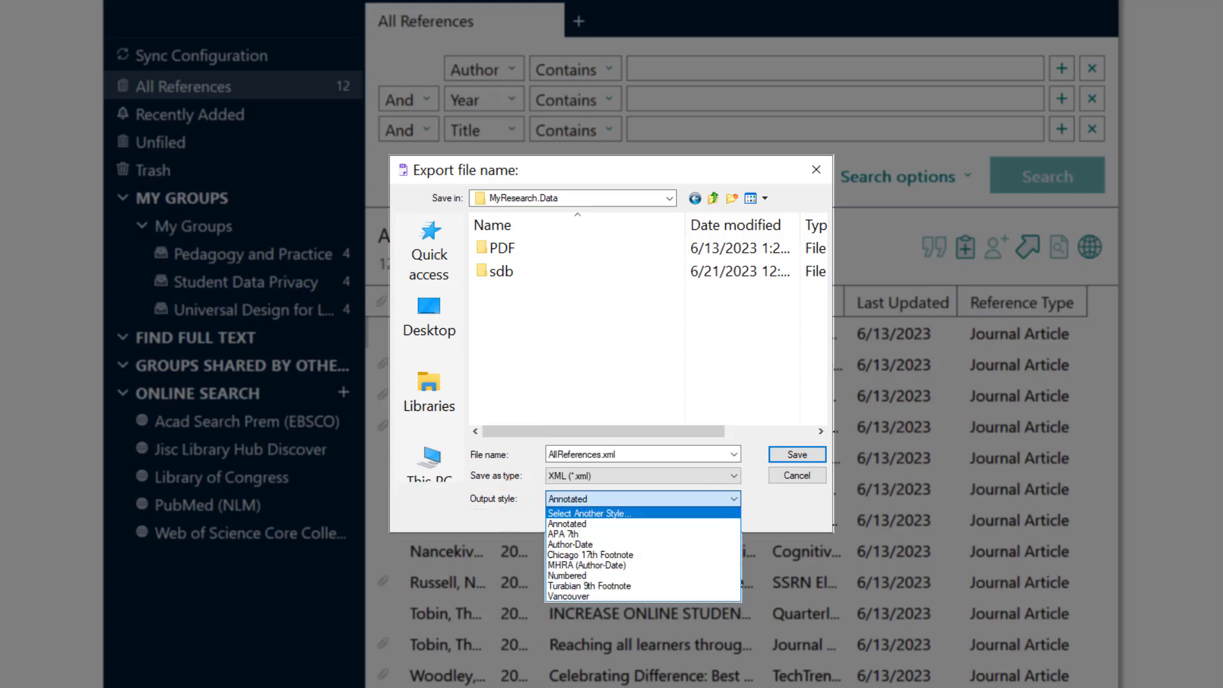
Step: Choose the RefMan (RIS) Export output style and save the XML export
click(588, 512)
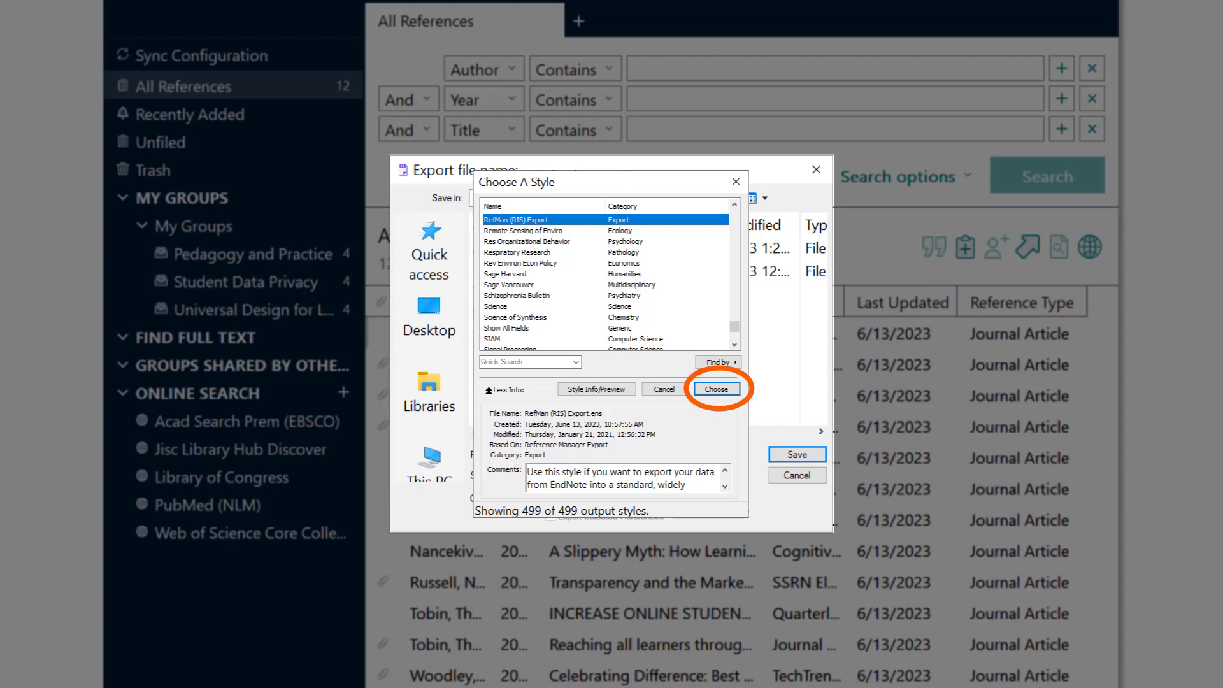
click(716, 389)
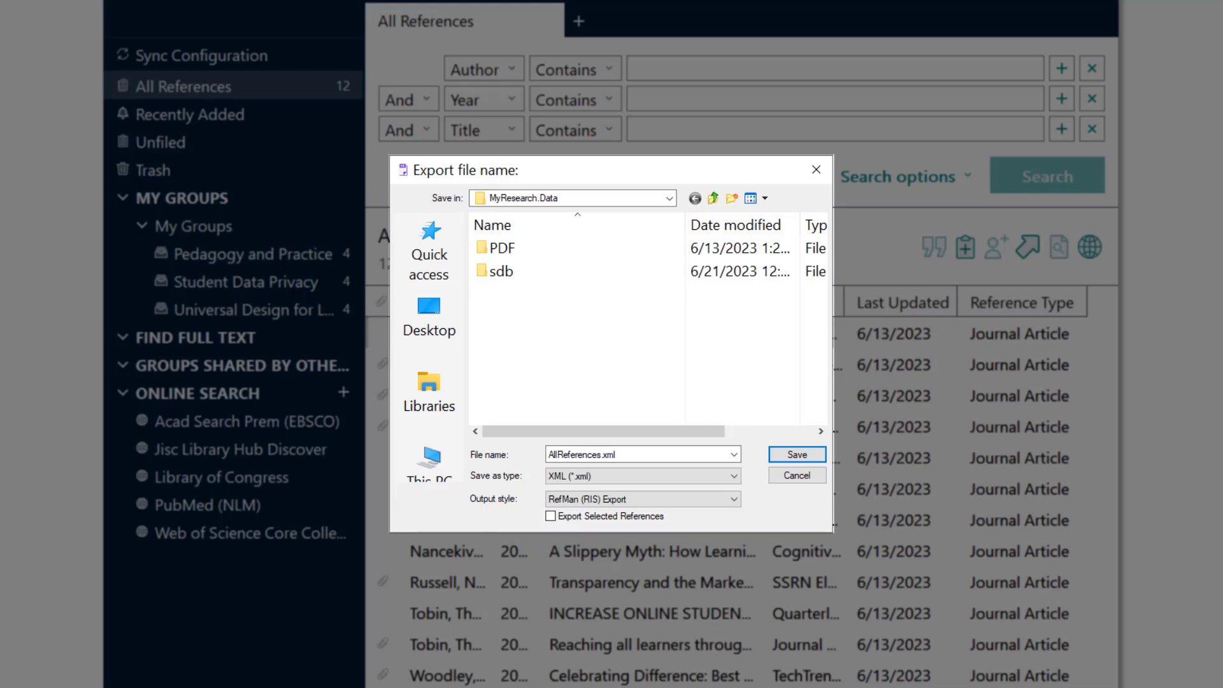
click(796, 453)
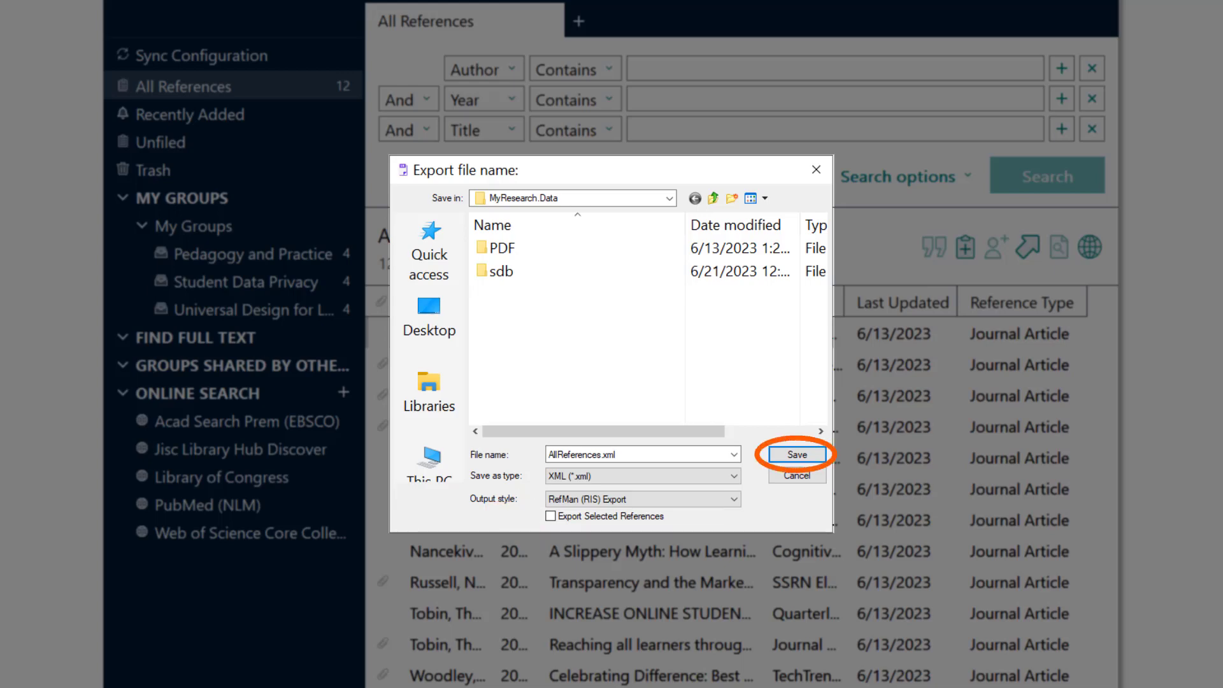
click(796, 453)
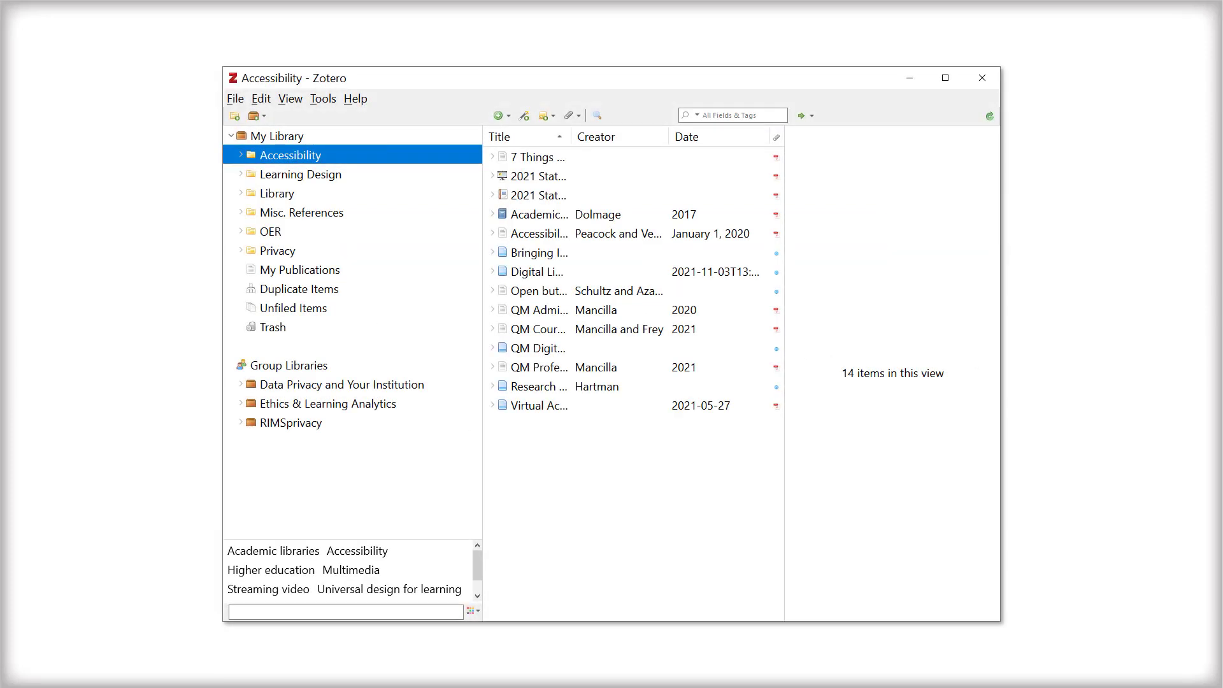
Step: Begin a Zotero file import and choose AllReferences.xml as the source
click(234, 99)
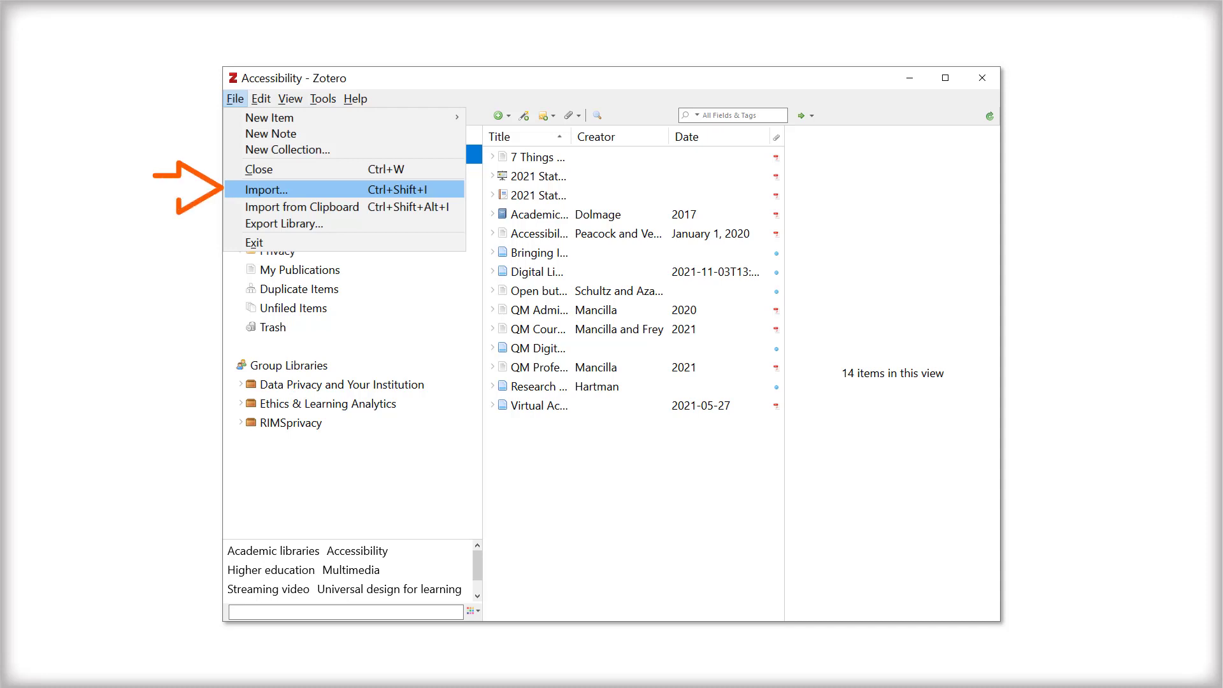
click(265, 188)
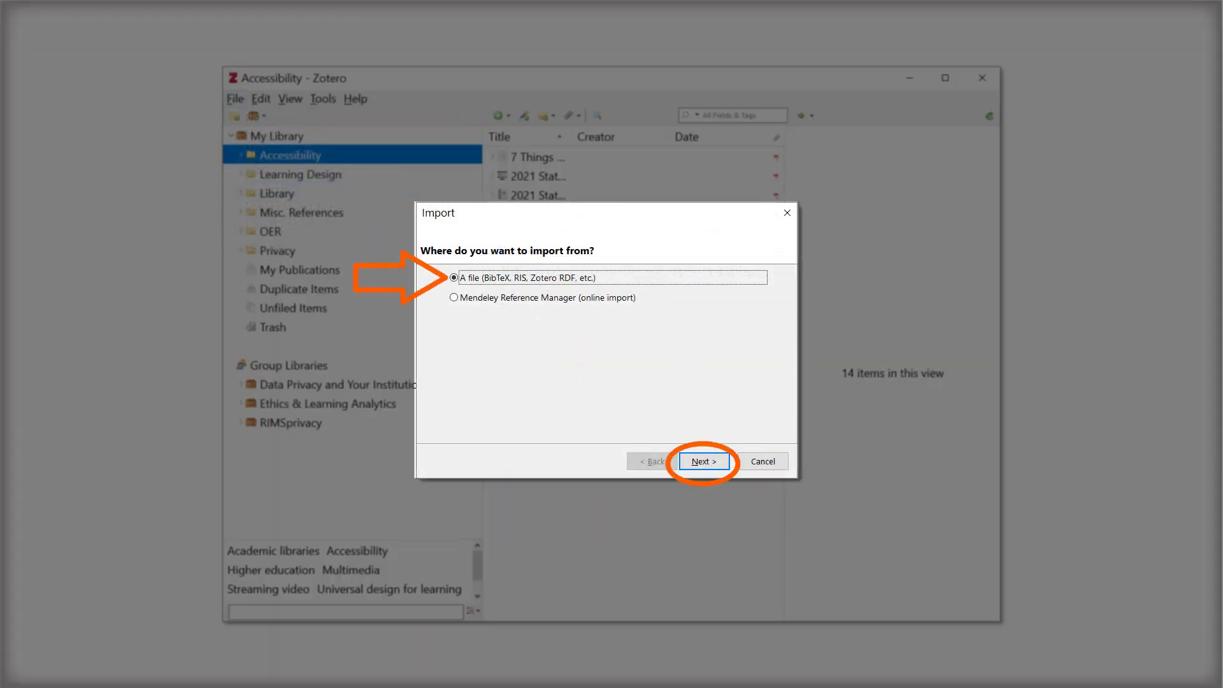
click(703, 461)
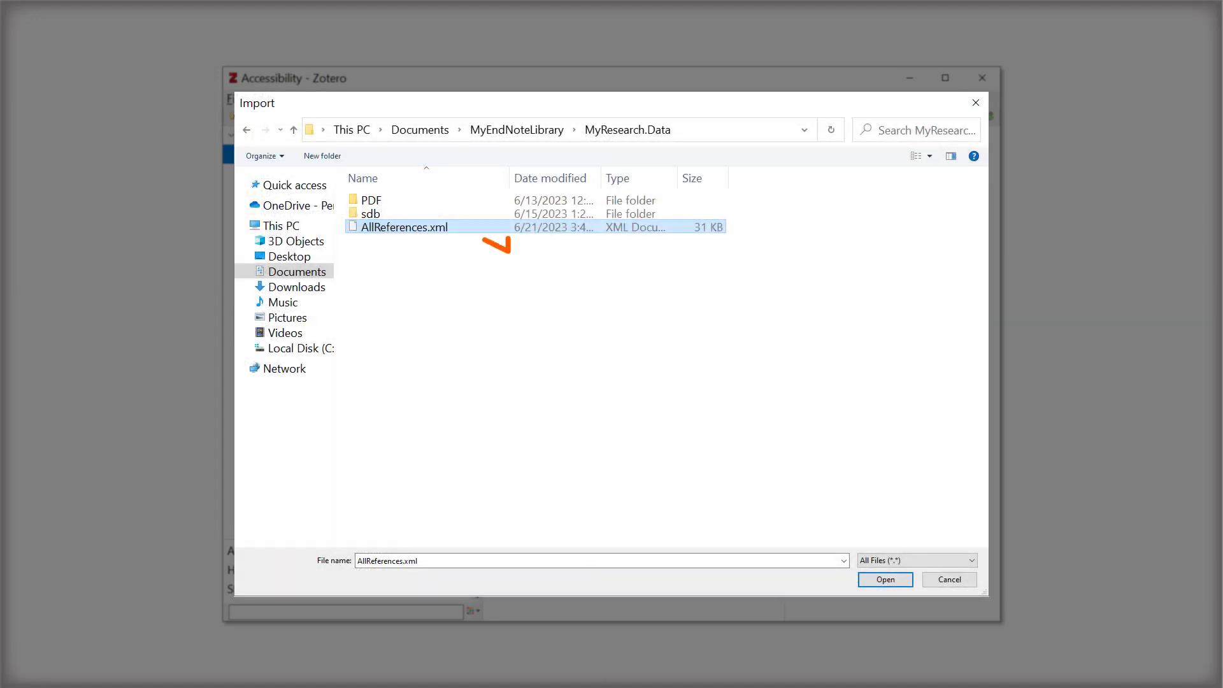
click(405, 227)
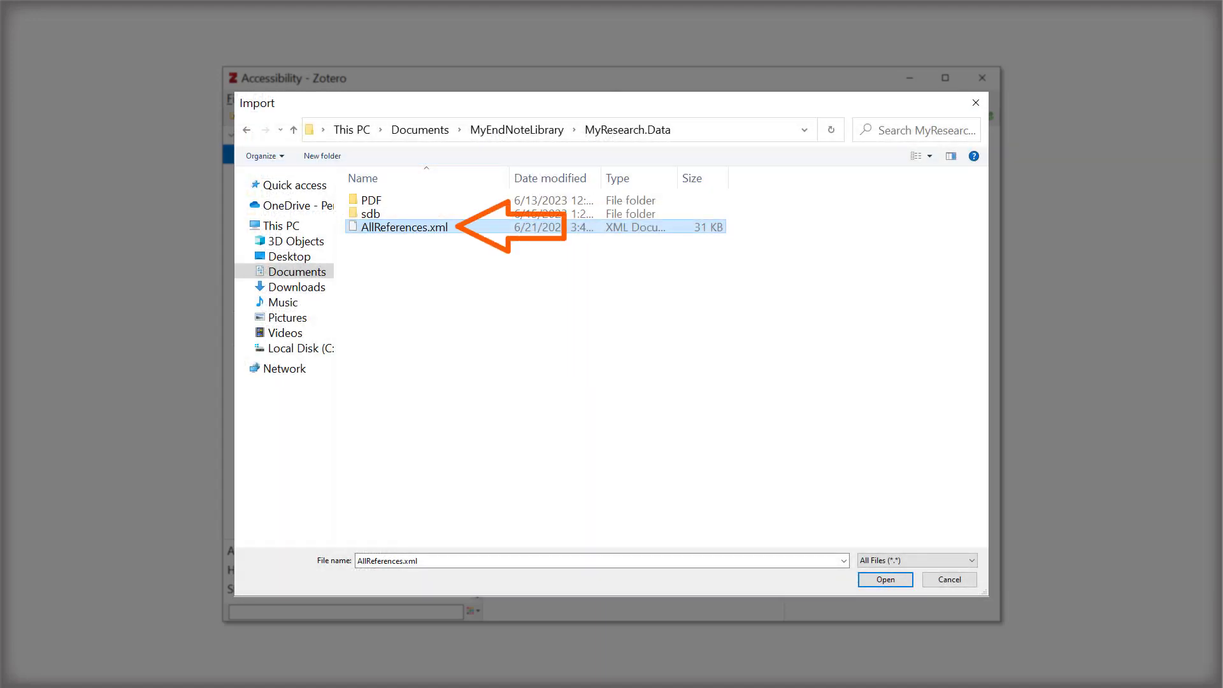
click(885, 580)
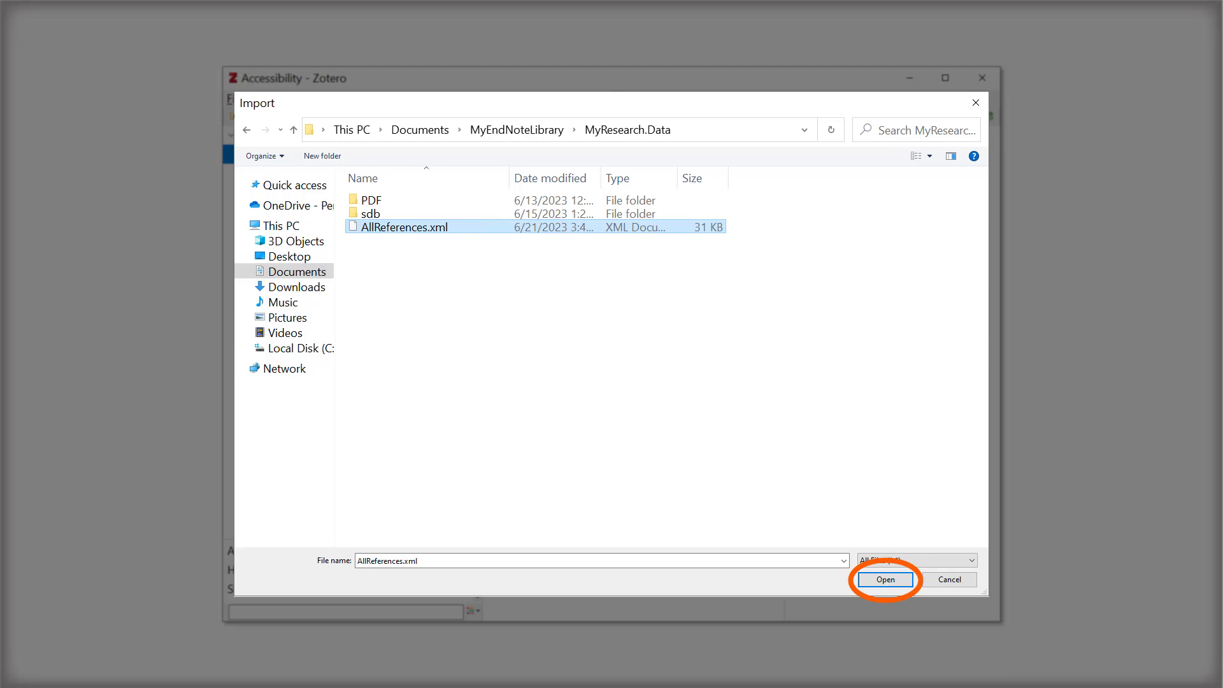
click(885, 578)
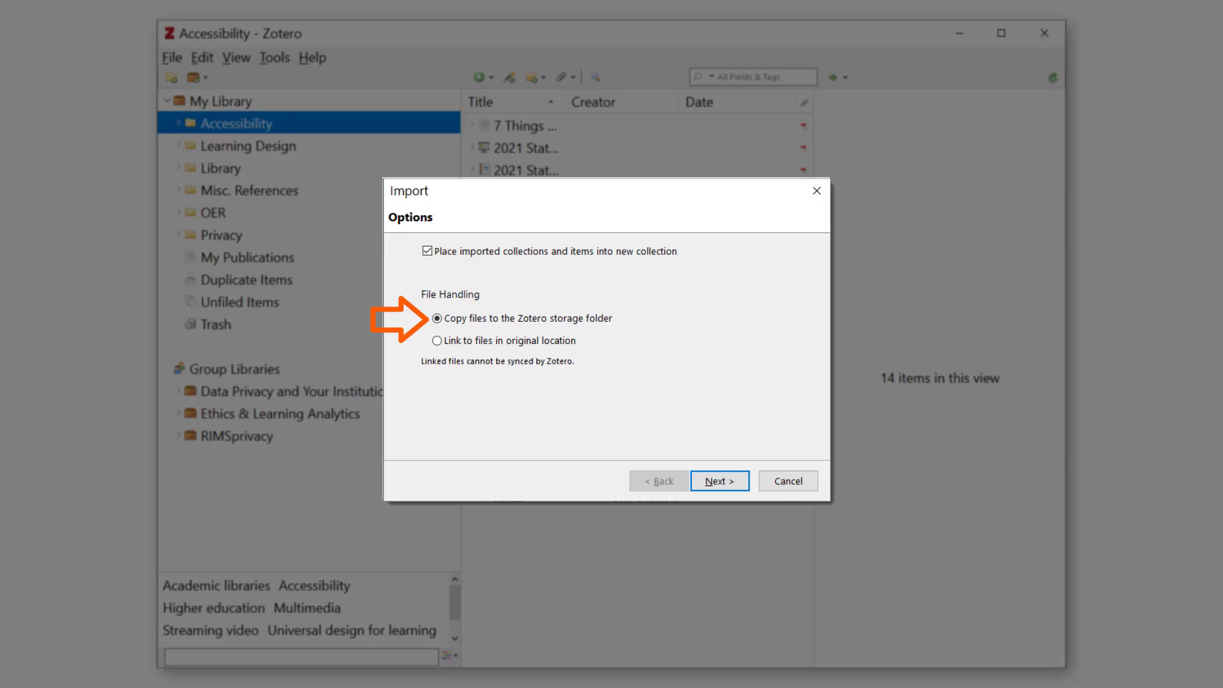
Step: Finish the import with files copied to Zotero storage, creating the AllReferences collection
click(718, 482)
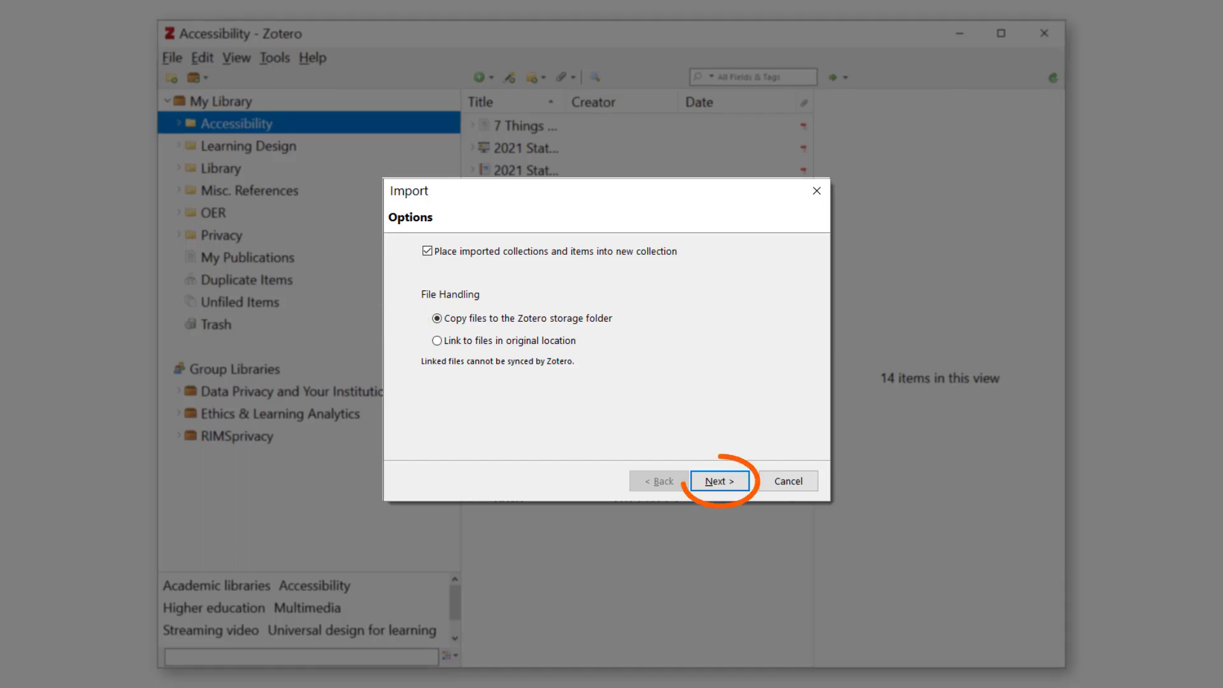
click(718, 480)
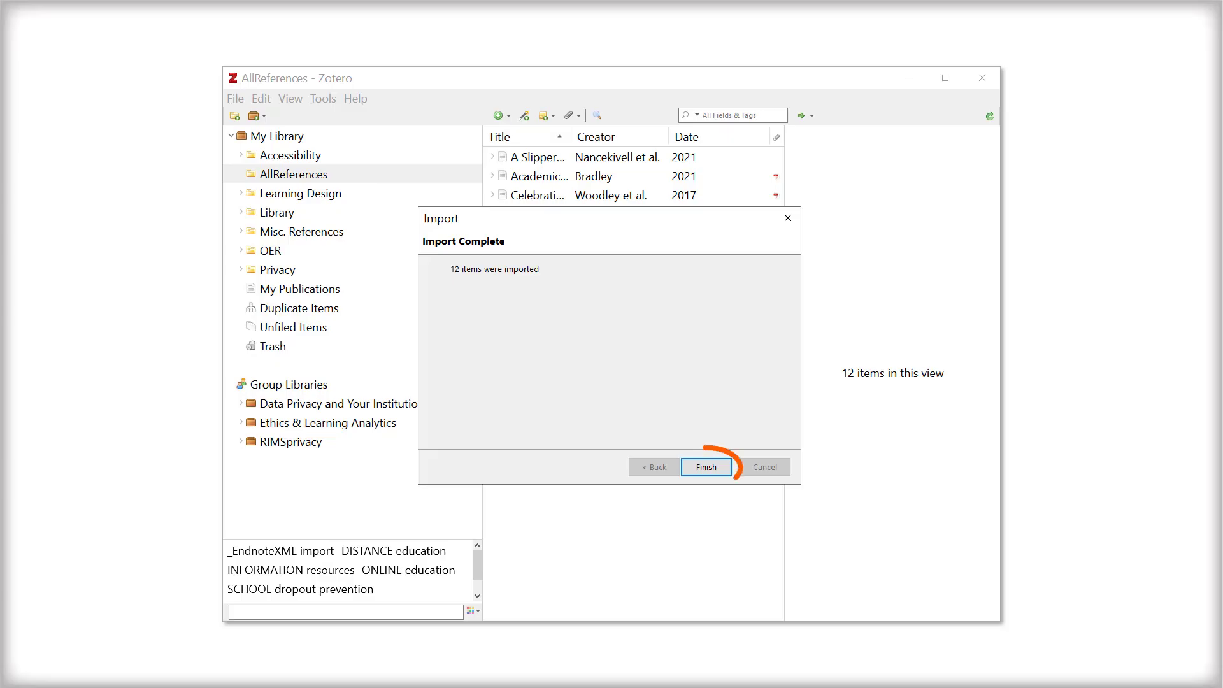
click(705, 466)
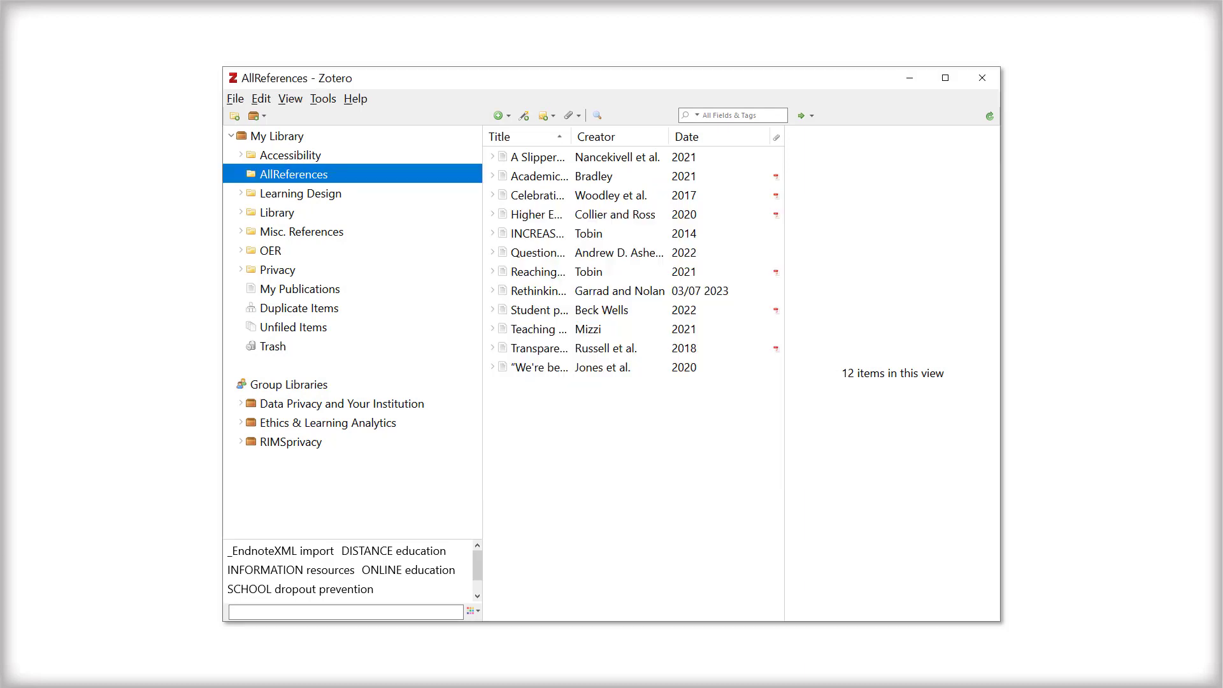
click(293, 173)
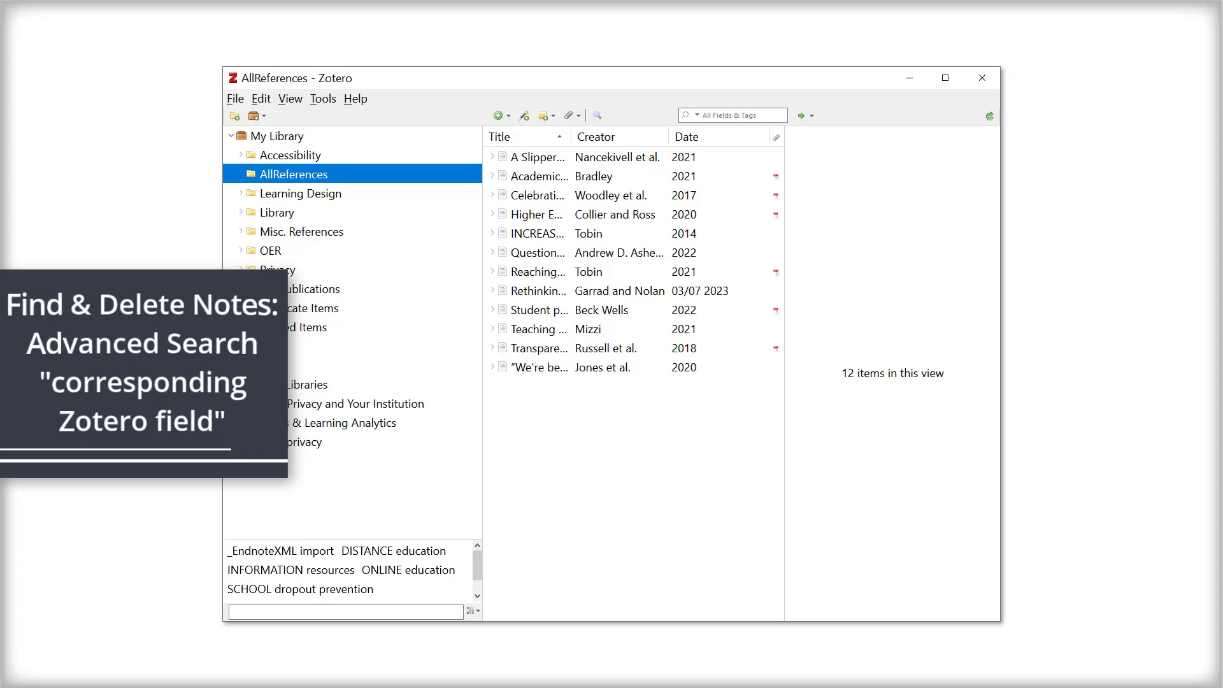
click(260, 98)
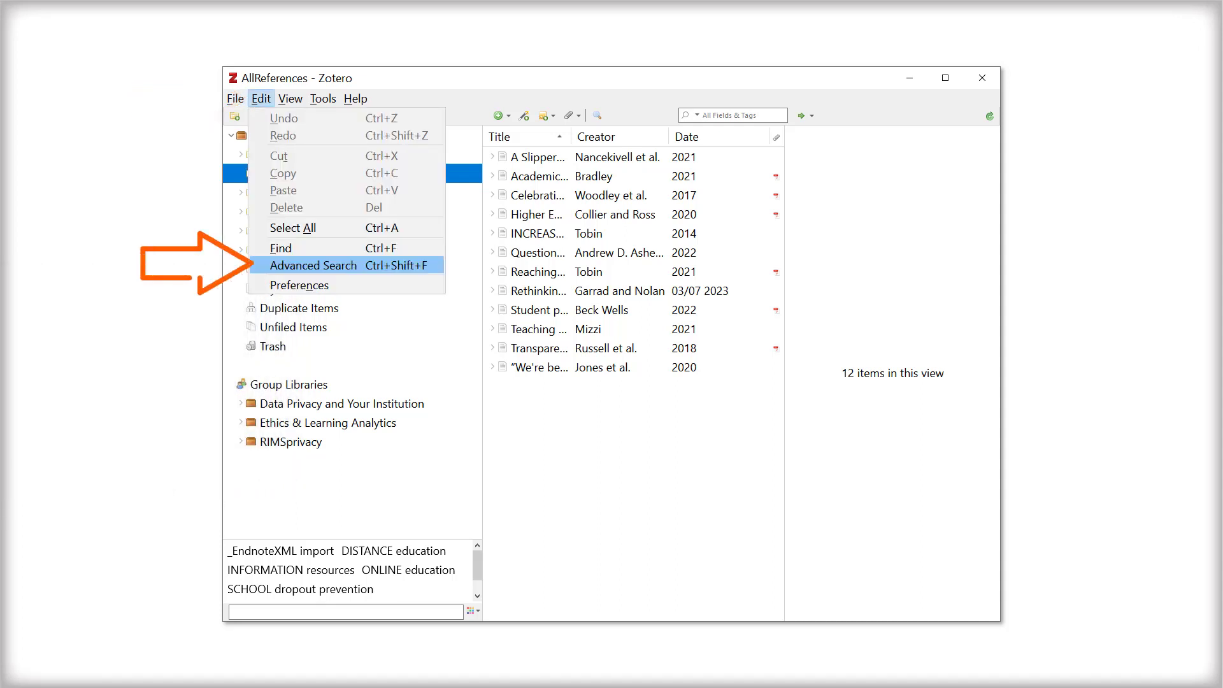
Step: Run an advanced search for notes containing 'corresponding Zotero field' and save it as Corresponding Zotero Field Search
click(313, 265)
text(corresponding Zotero field)
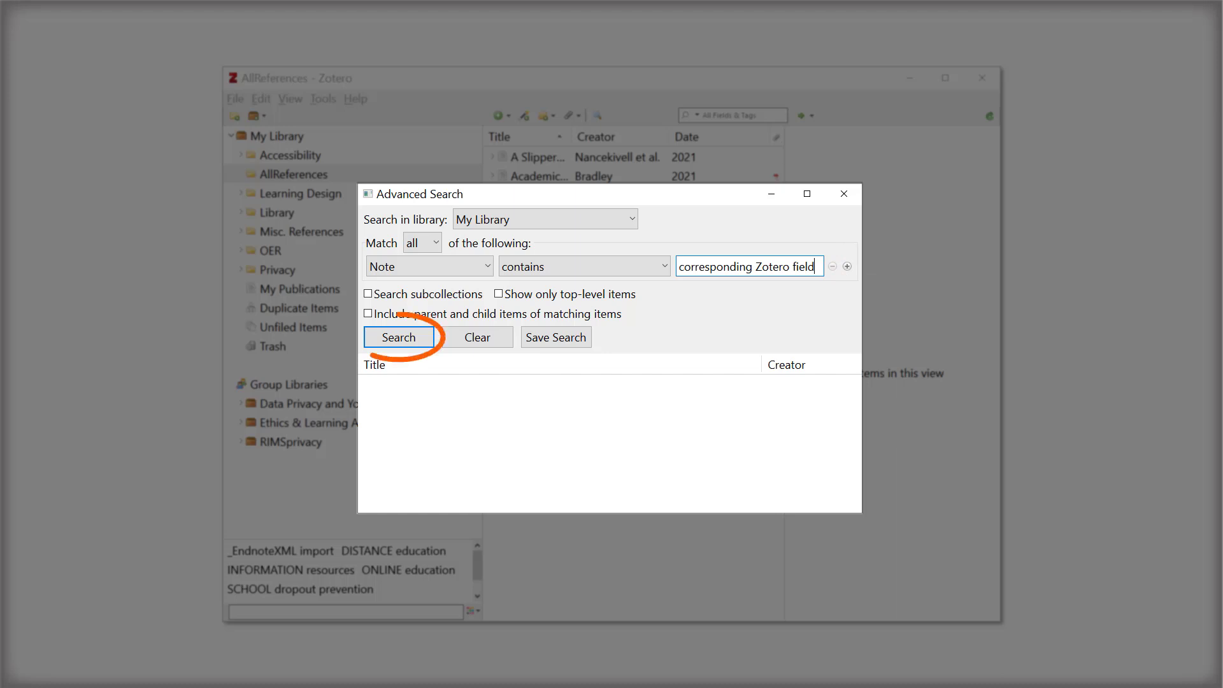
click(397, 336)
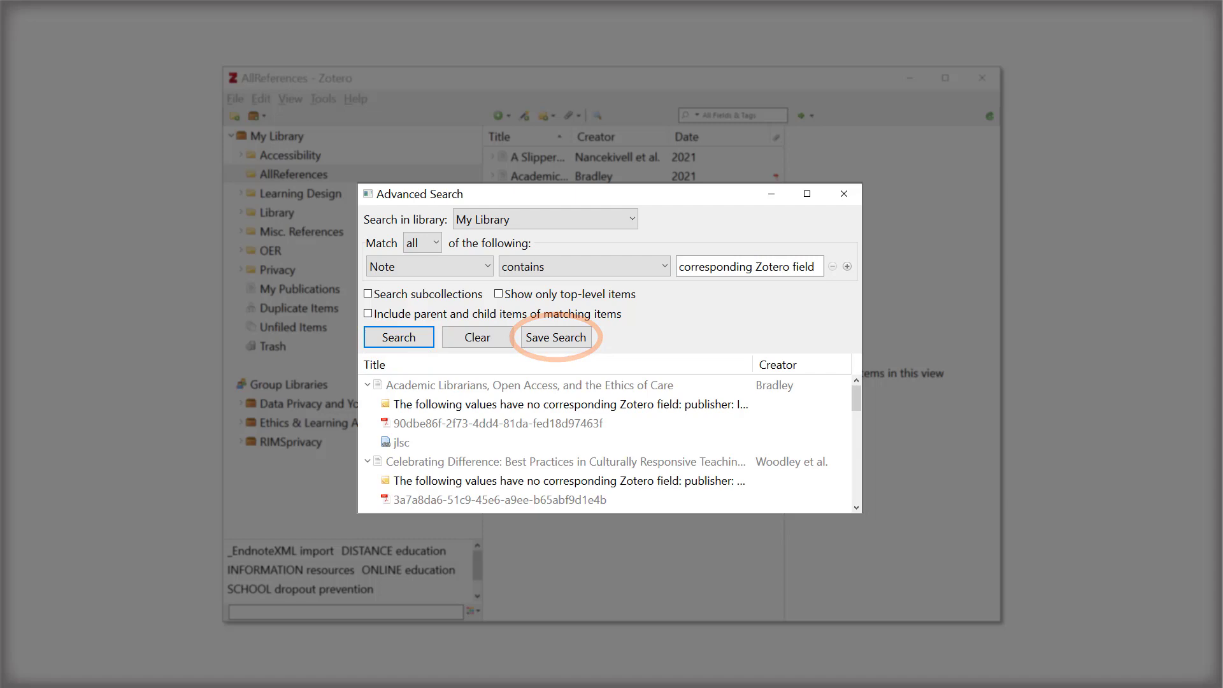
click(555, 336)
text(Corresponding Zotero Field Search)
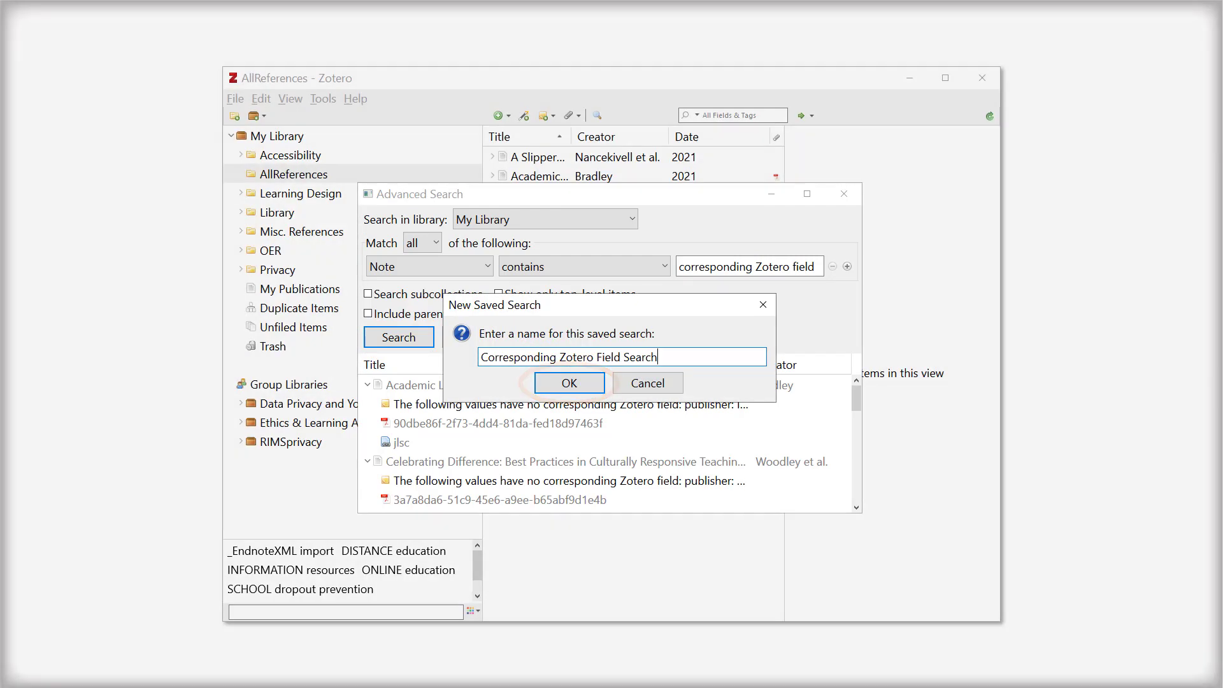
click(568, 383)
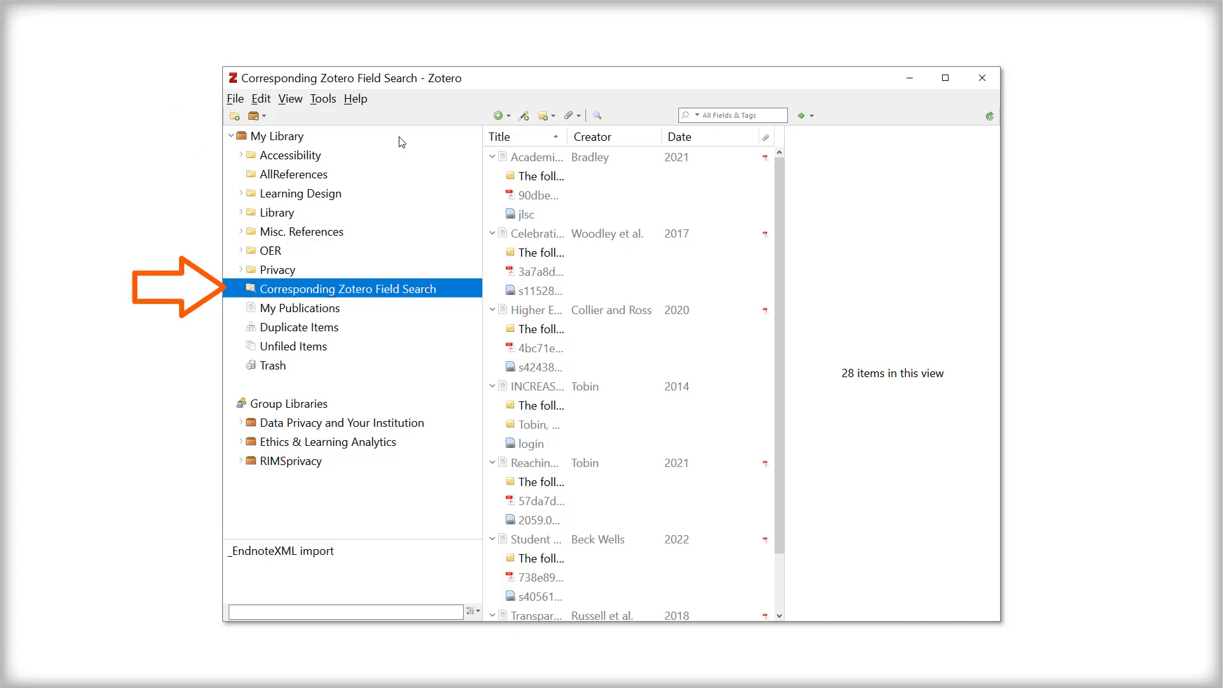
Step: Select all seven leftover import notes in the saved search results
click(537, 176)
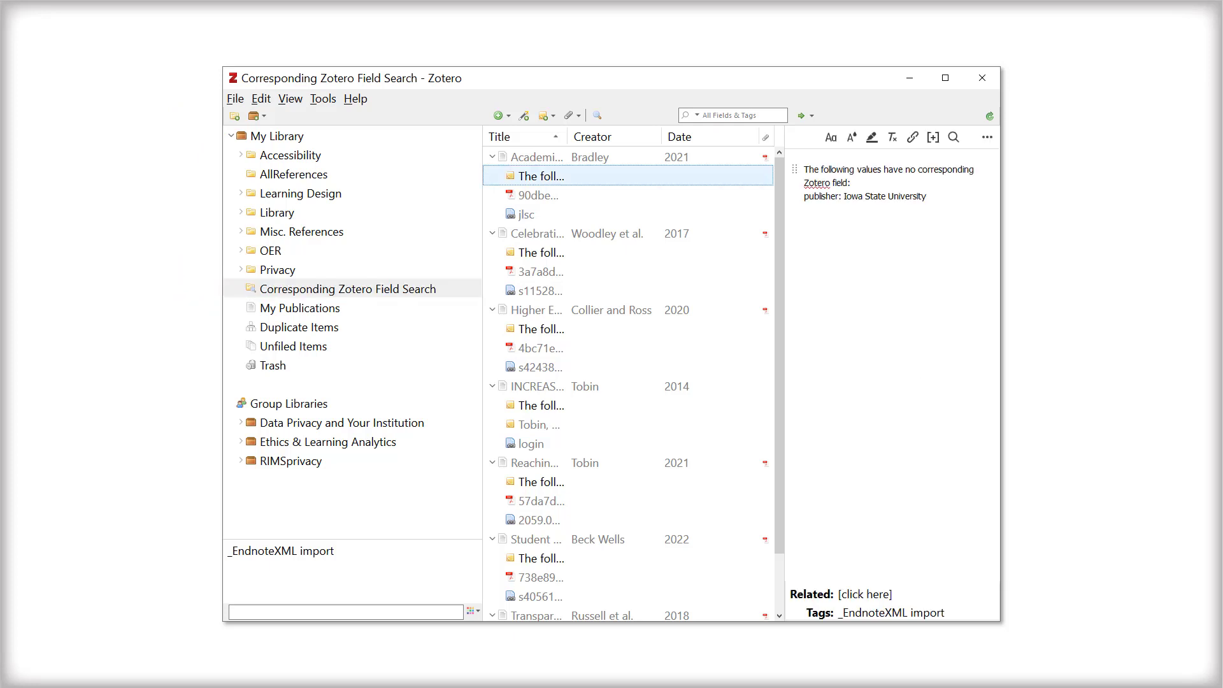
click(542, 252)
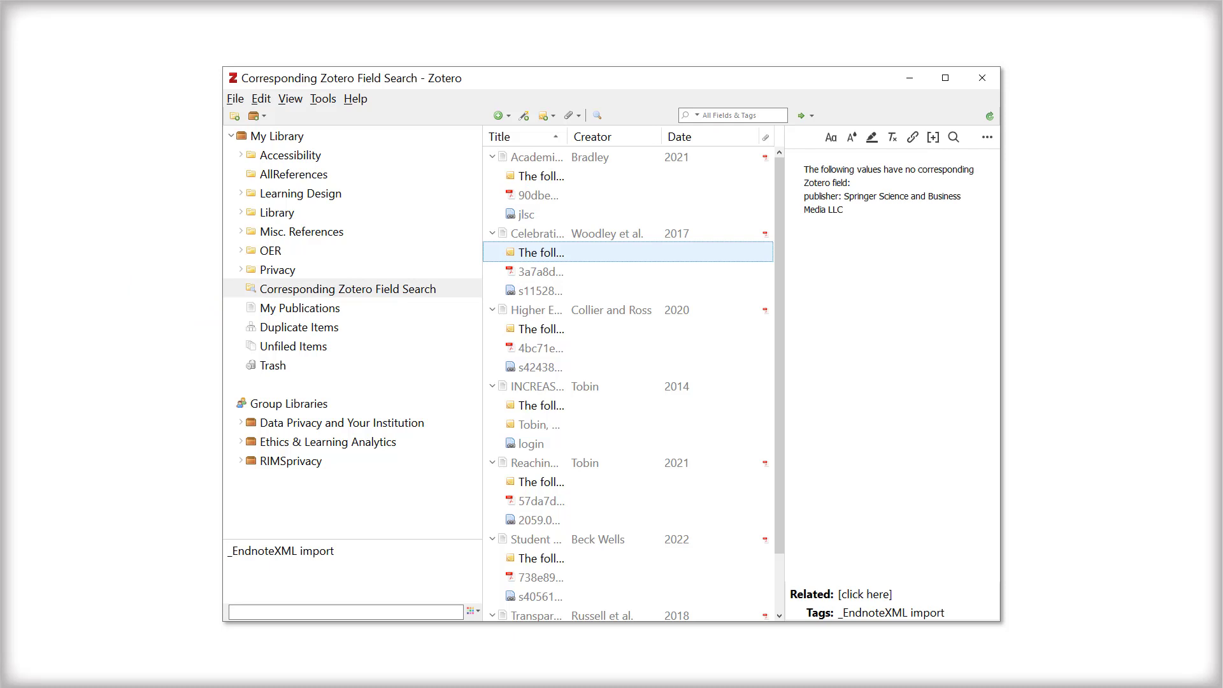
key(Ctrl+A)
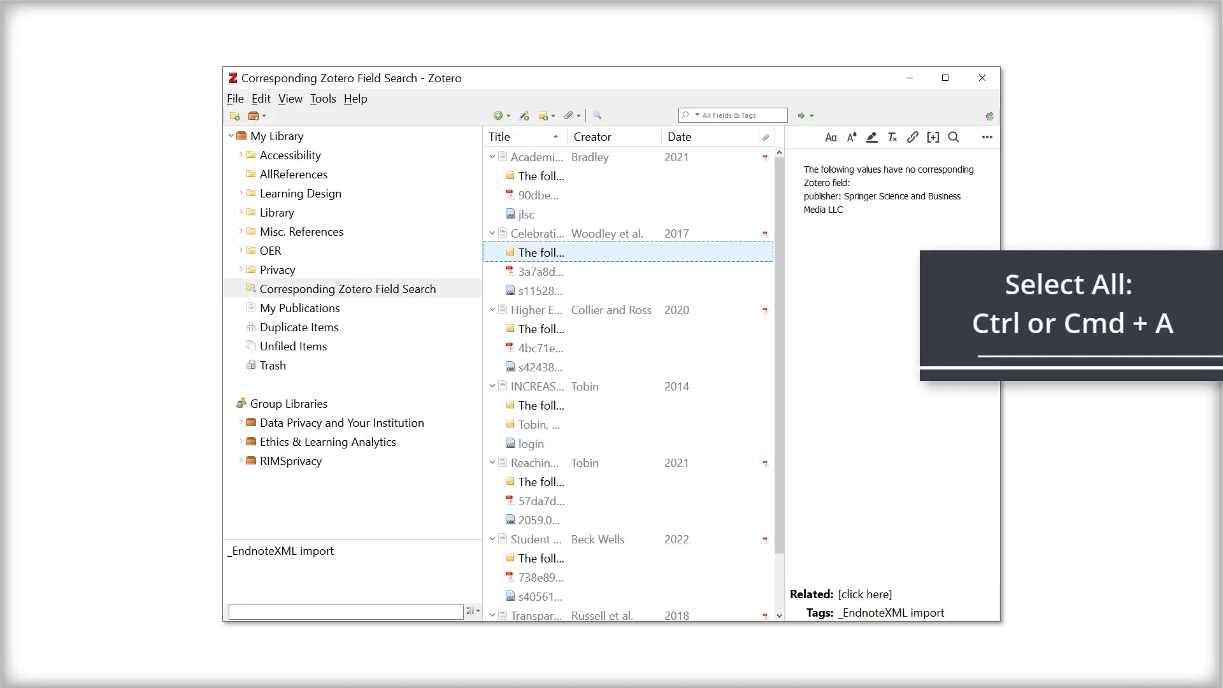
key(Ctrl+A)
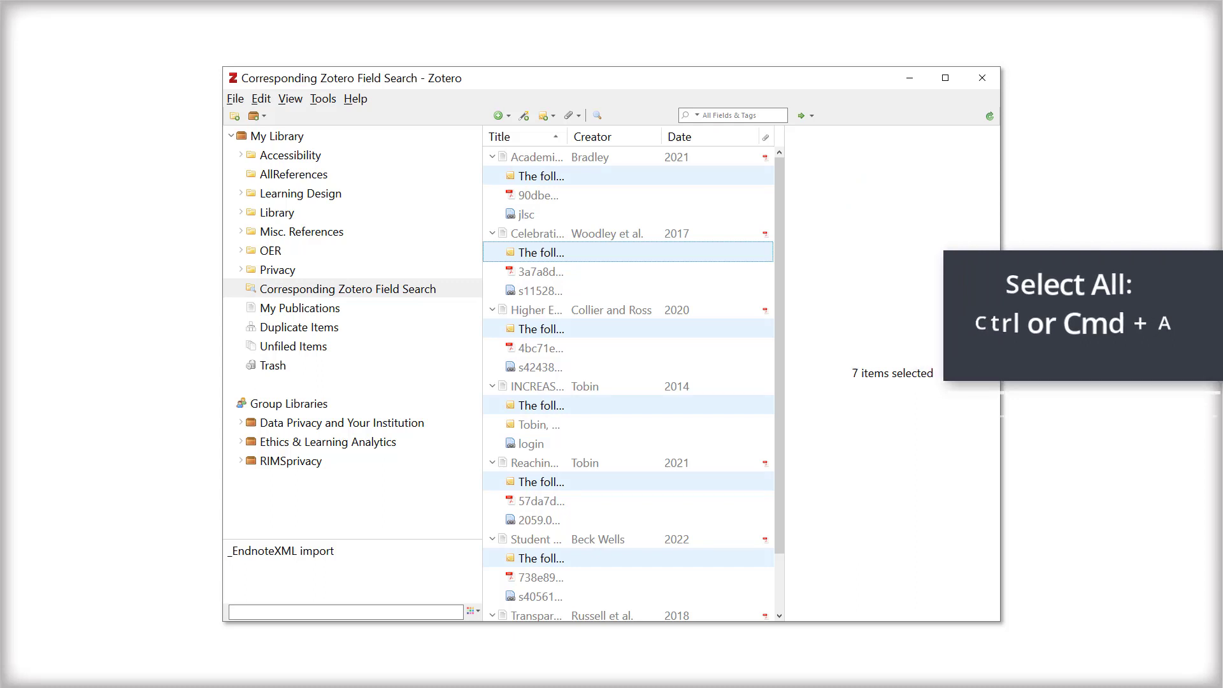